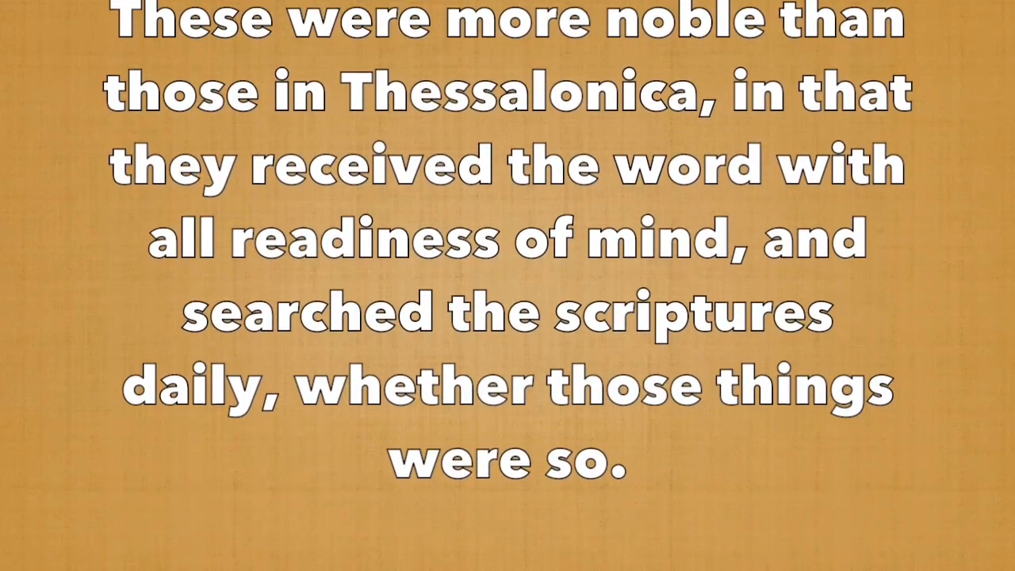
{"action": "scroll", "scroll_direction": "up", "scroll_amount": 3}
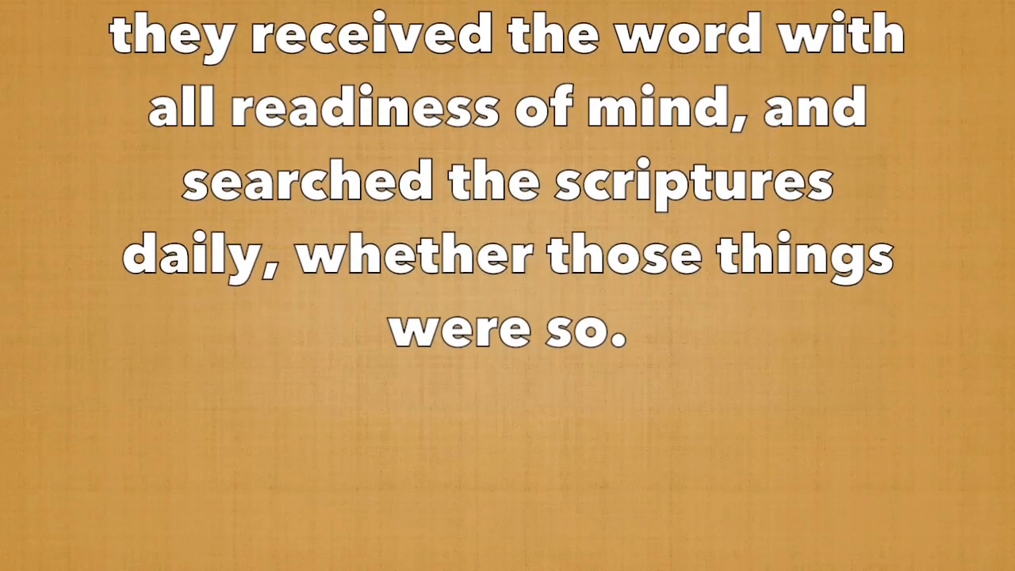
{"action": "scroll", "scroll_direction": "up", "scroll_amount": 3}
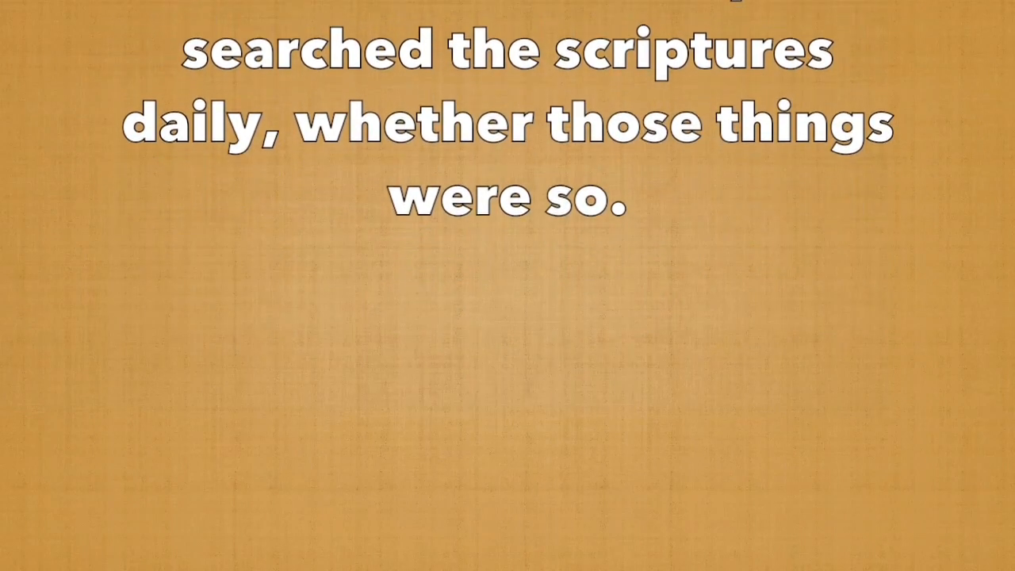